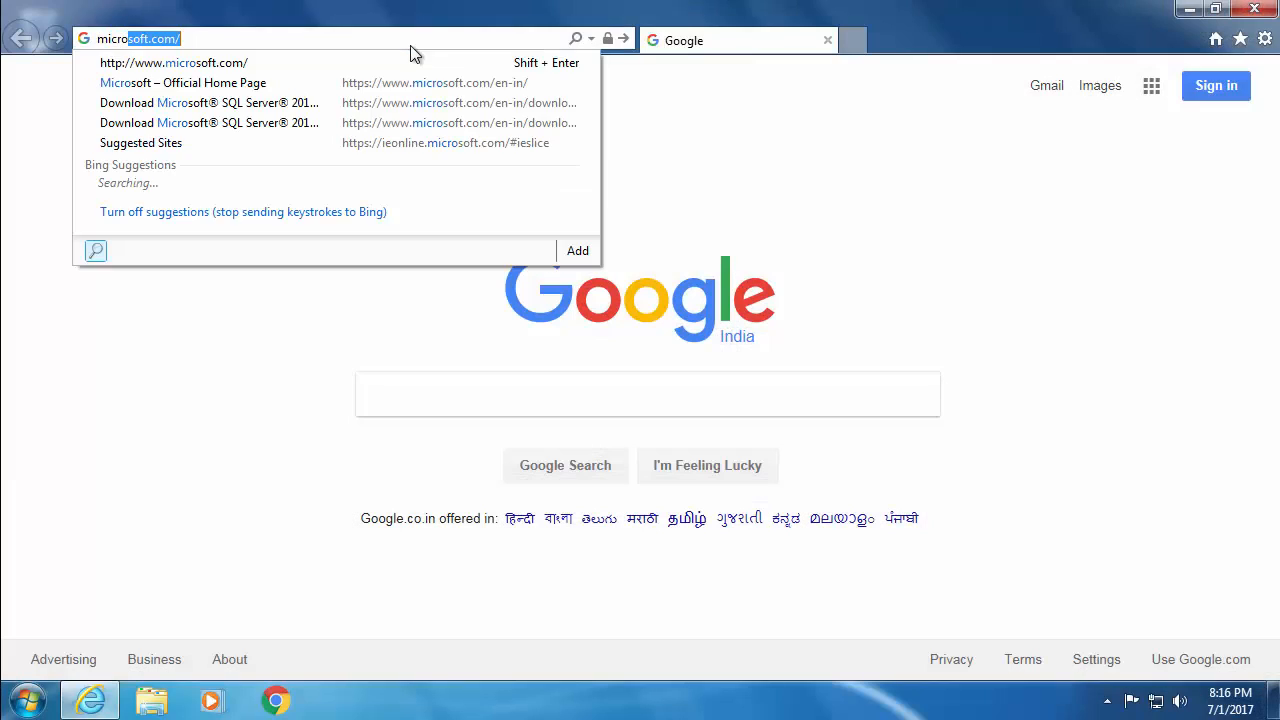
# - Search microsoft.com for 'SQL server' and open the SQL Server 2014 SP2 Express download page
pyautogui.click(183, 82)
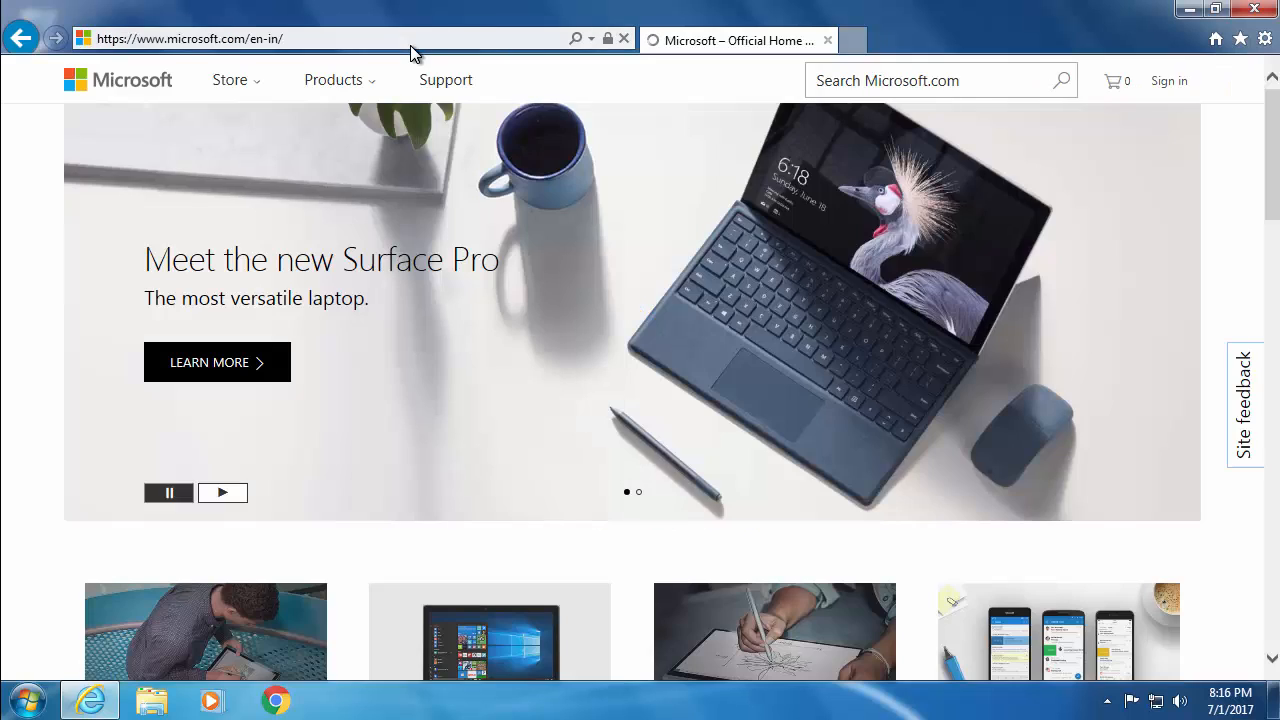
pyautogui.write('SQL server')
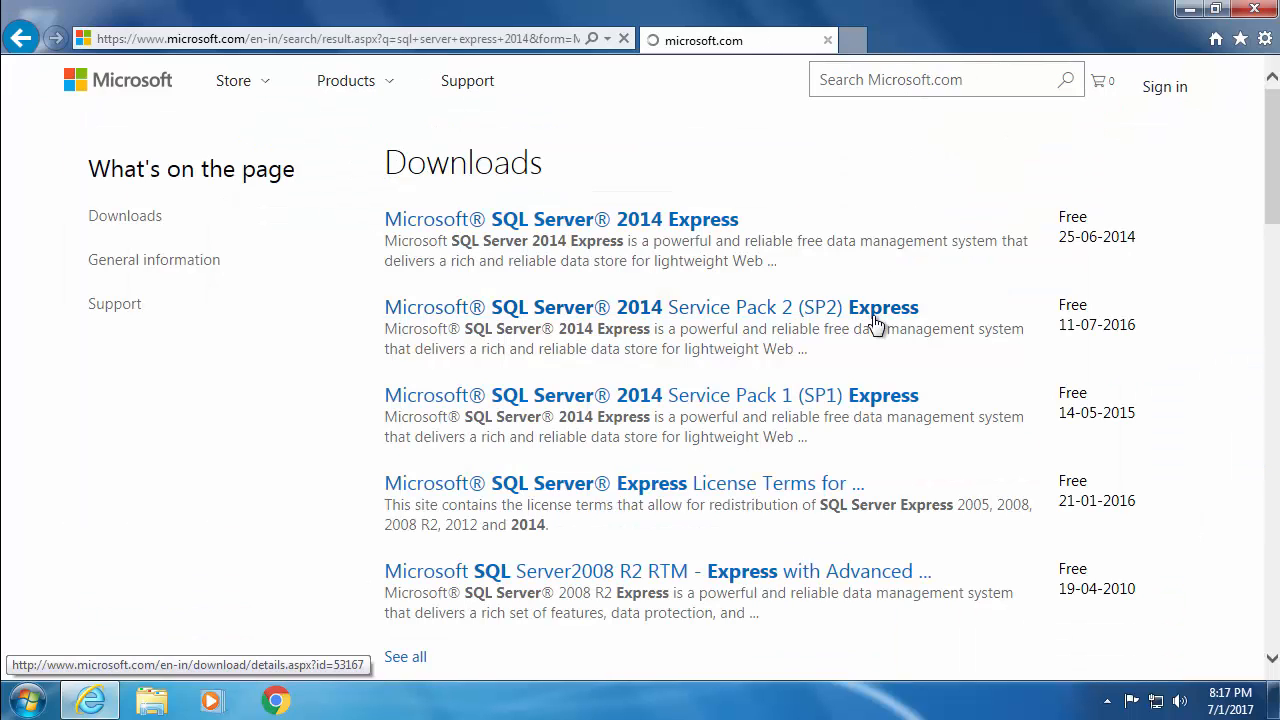
pyautogui.click(560, 218)
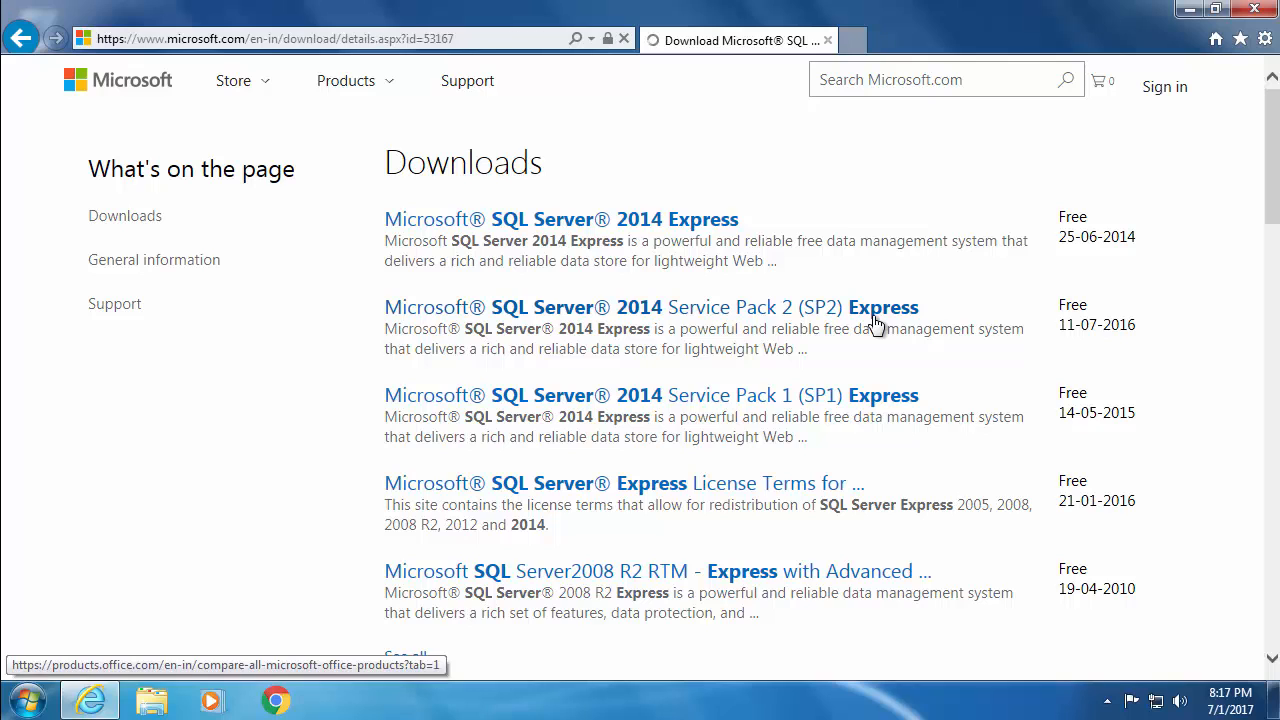
pyautogui.click(655, 307)
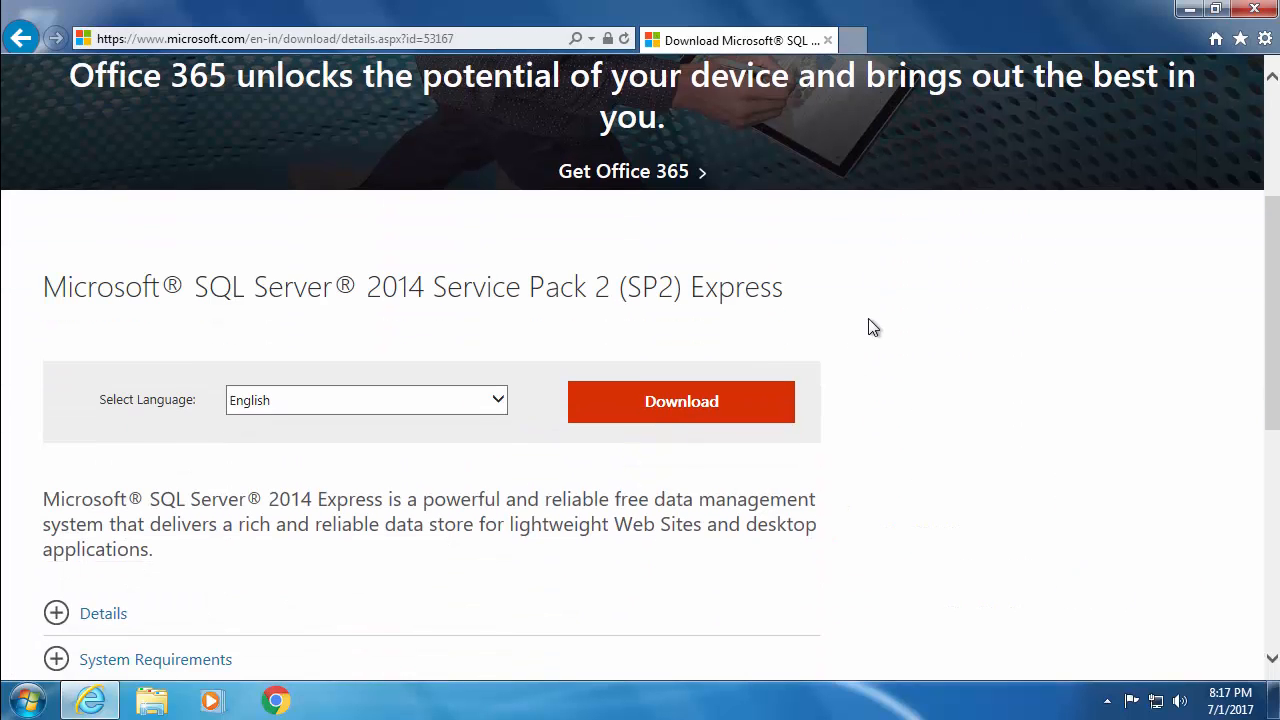
# - Choose the 64-bit SQLEXPR_x64_ENU.exe package (311.7 MB) and continue the download
pyautogui.click(681, 401)
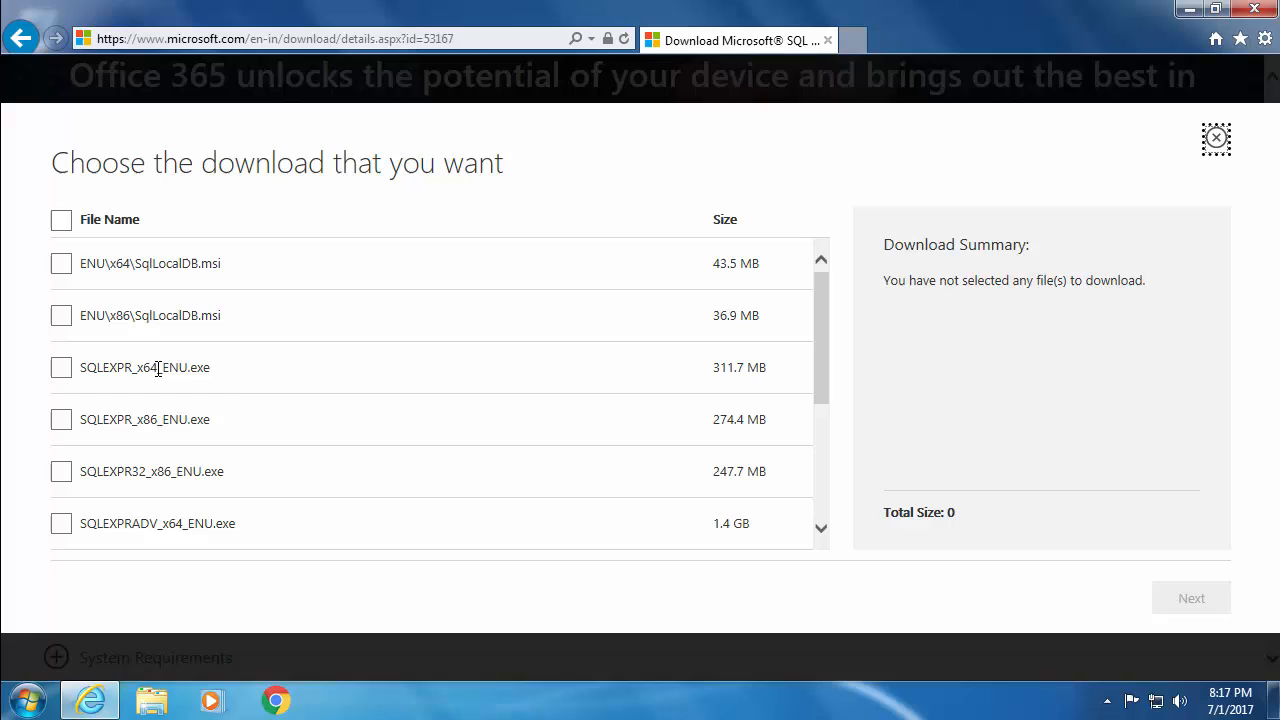
pyautogui.doubleClick(133, 419)
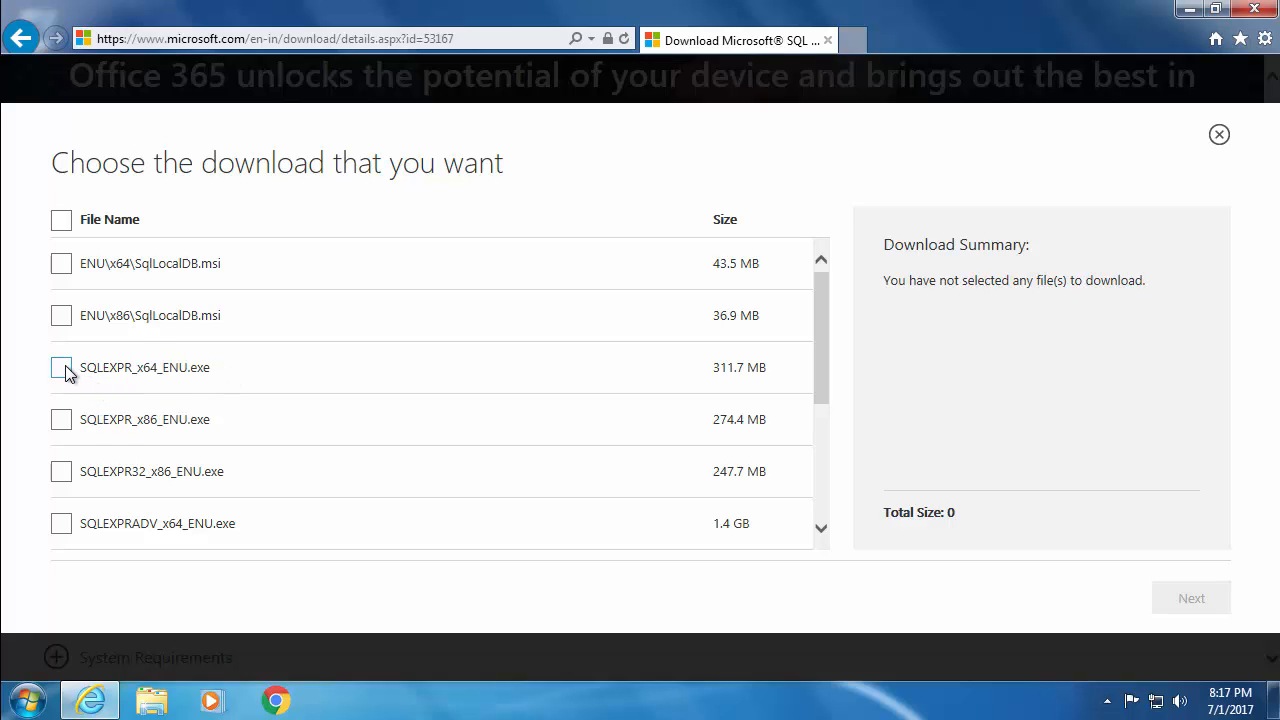
pyautogui.click(61, 367)
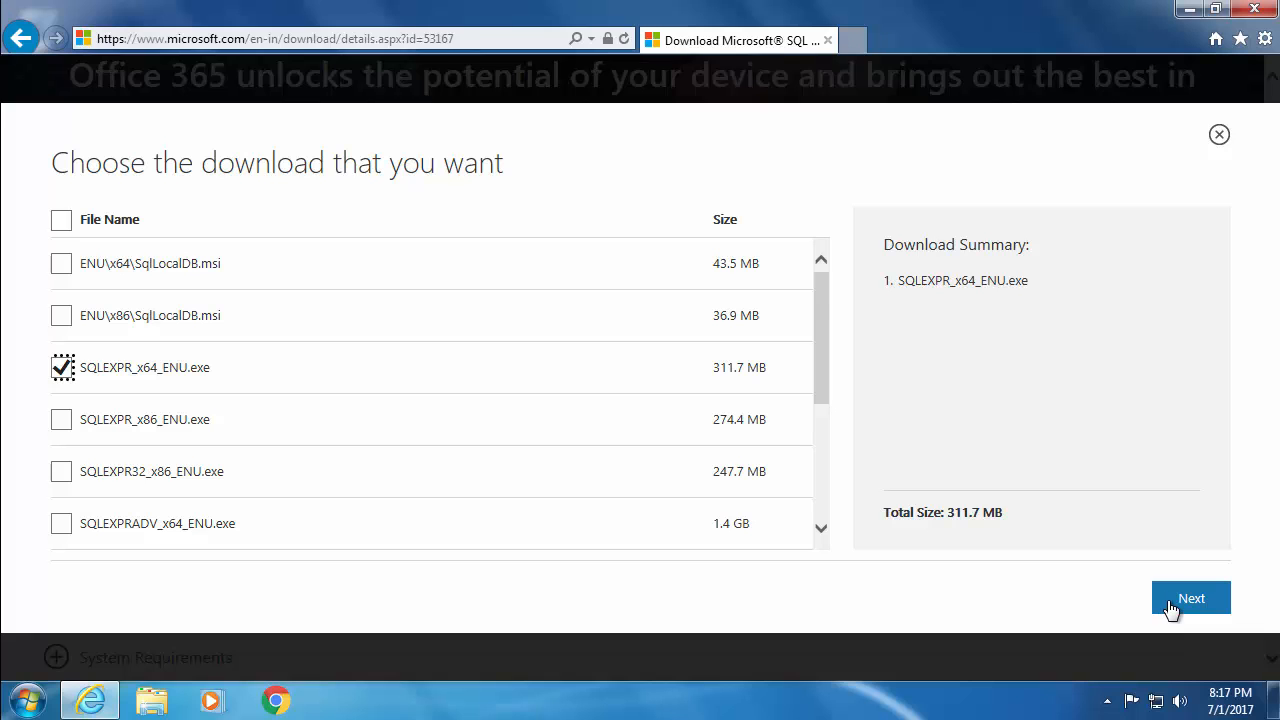
pyautogui.click(61, 367)
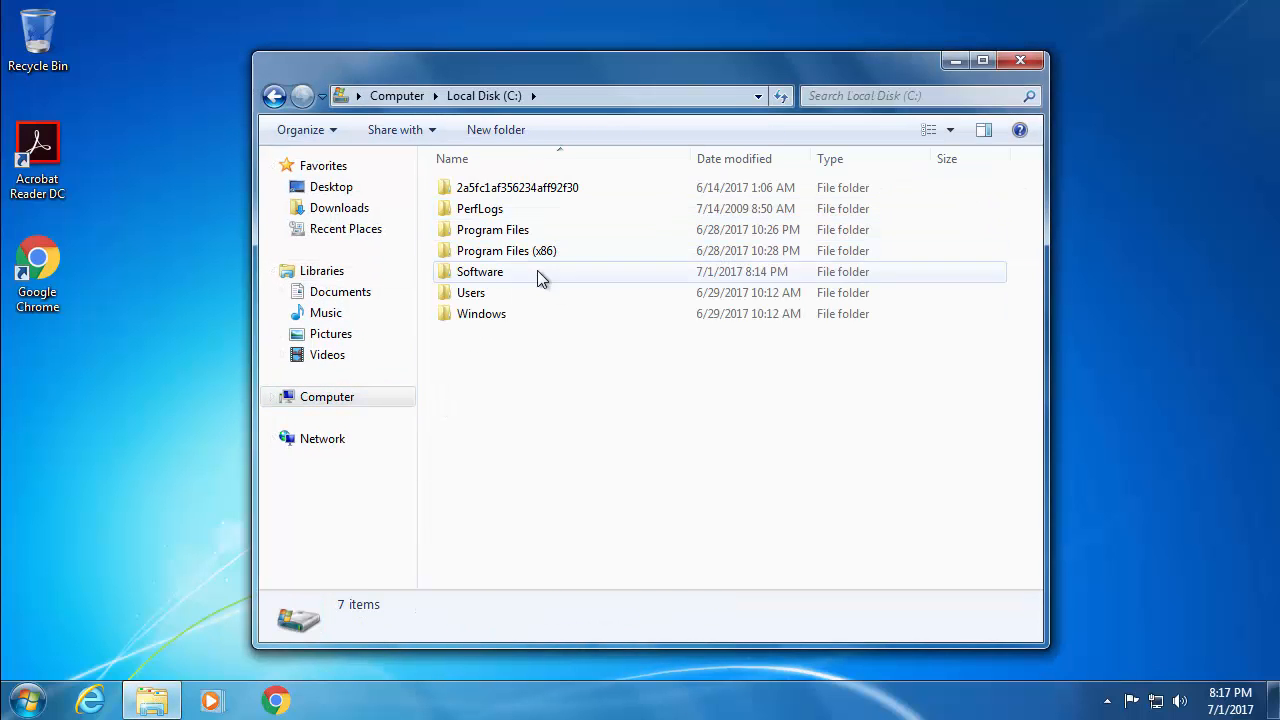
# - Run SQLEXPR_x64_ENU from C:\Software, allow UAC, and extract to the default folder
pyautogui.doubleClick(480, 271)
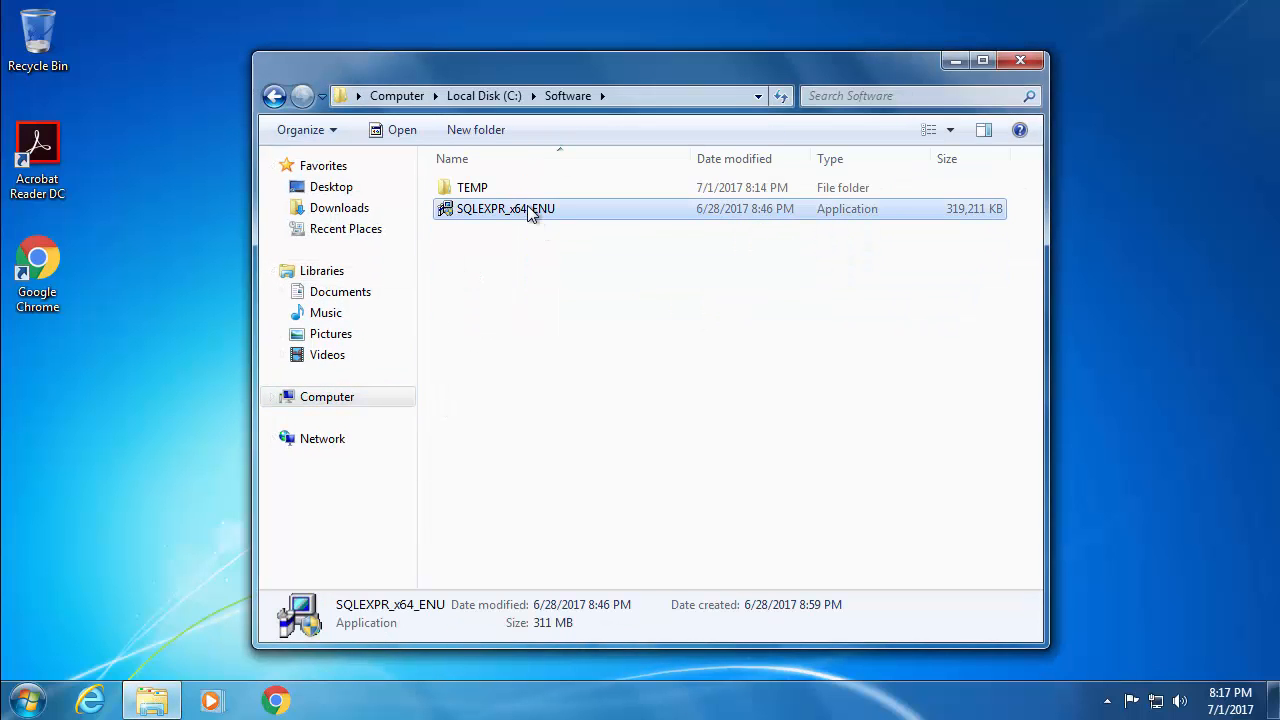
pyautogui.doubleClick(505, 208)
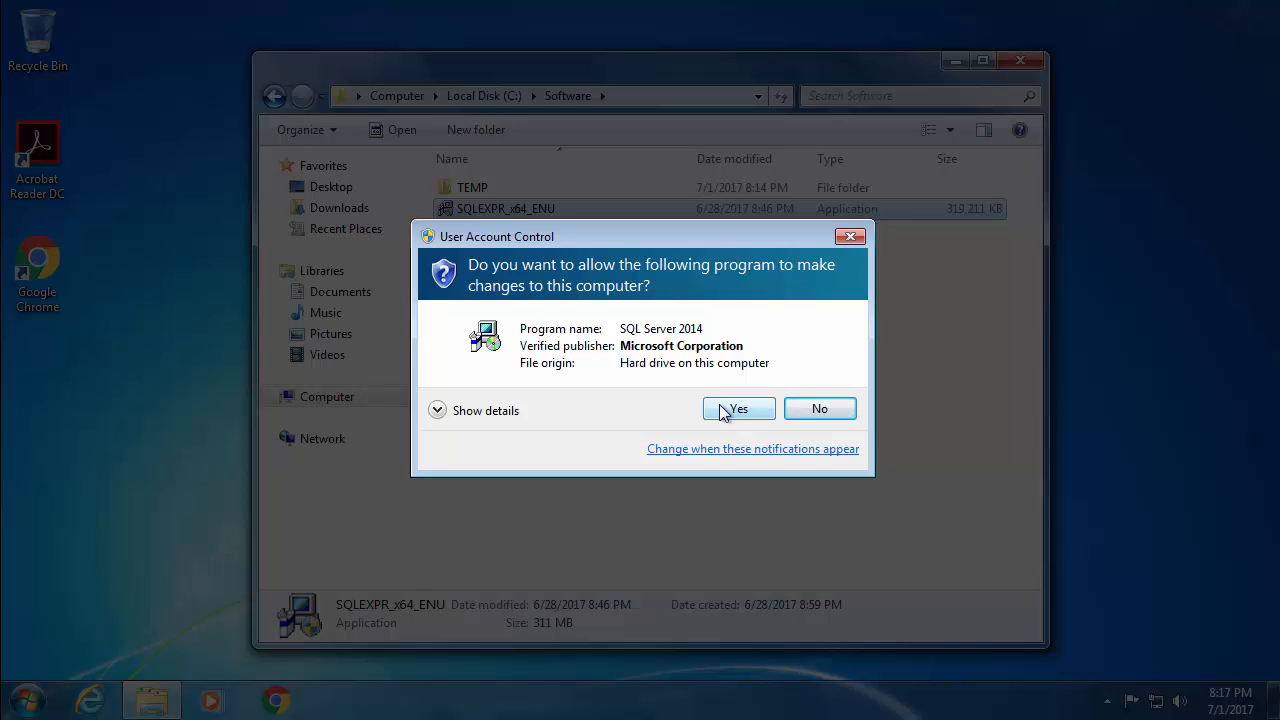
pyautogui.click(738, 408)
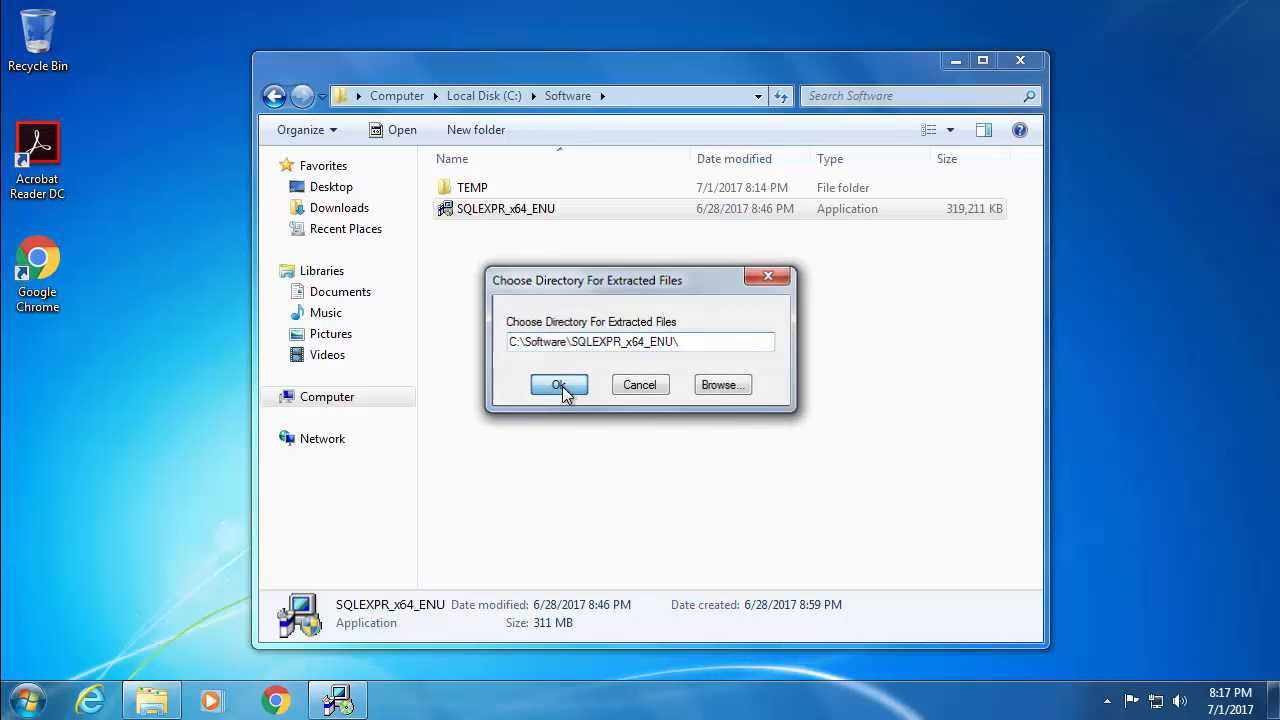
pyautogui.click(558, 385)
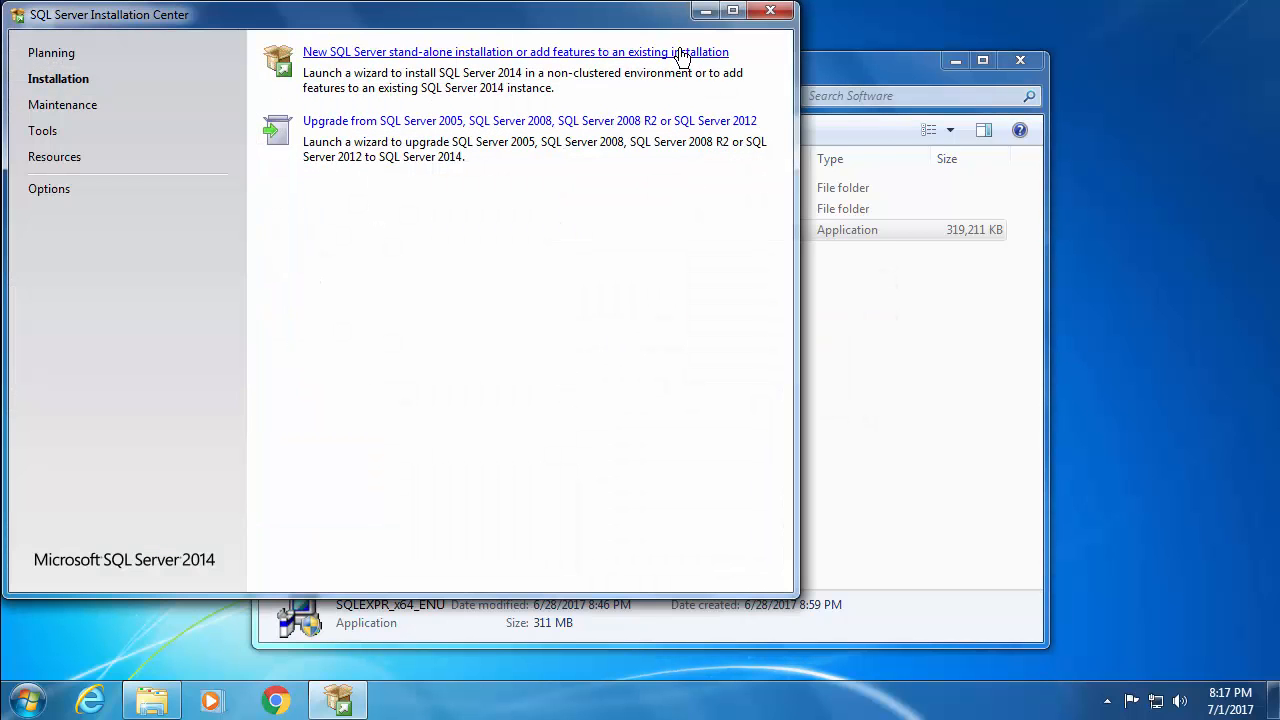
pyautogui.moveTo(693, 70)
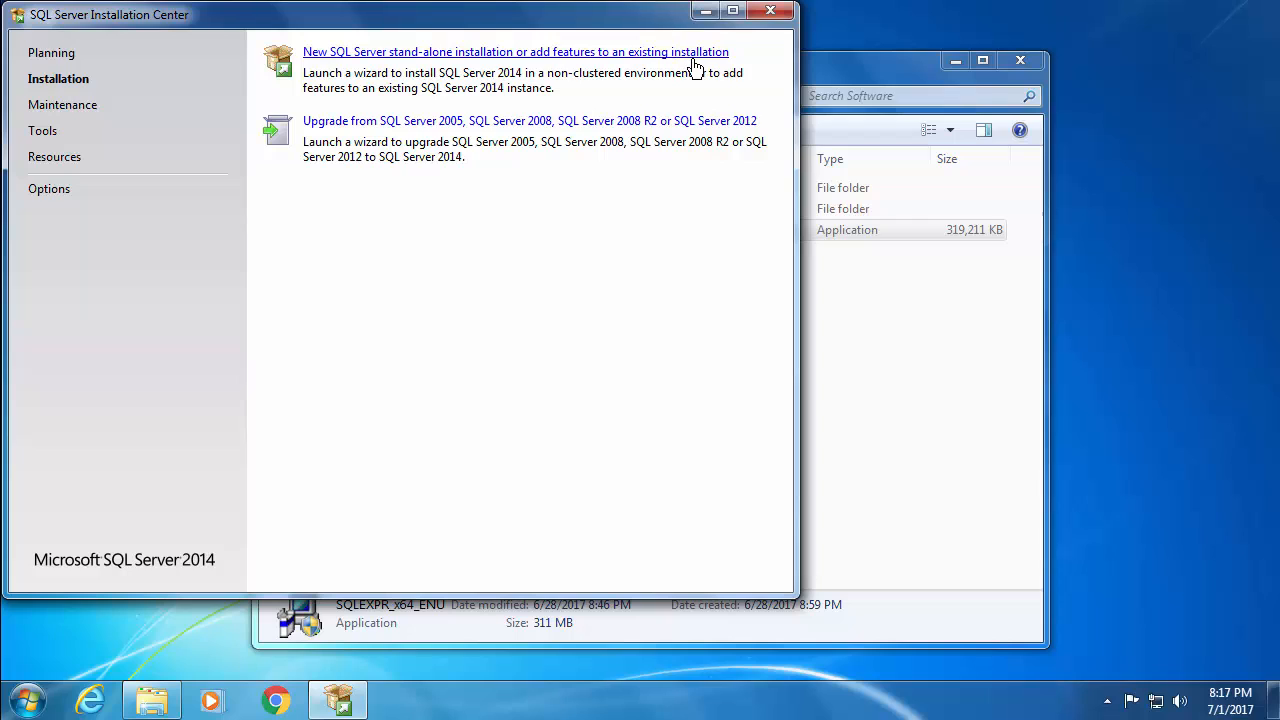
# - Start a new stand-alone installation, accept the license terms, and pass Global Rules
pyautogui.click(515, 51)
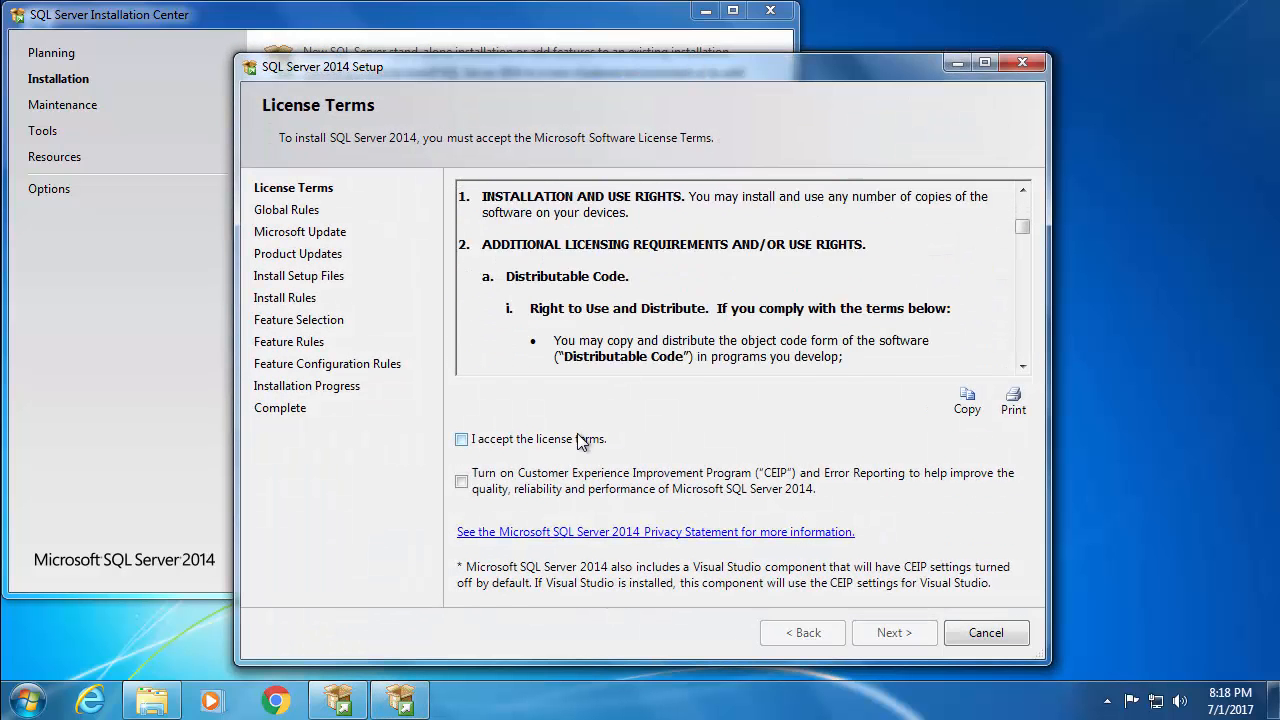
pyautogui.click(461, 439)
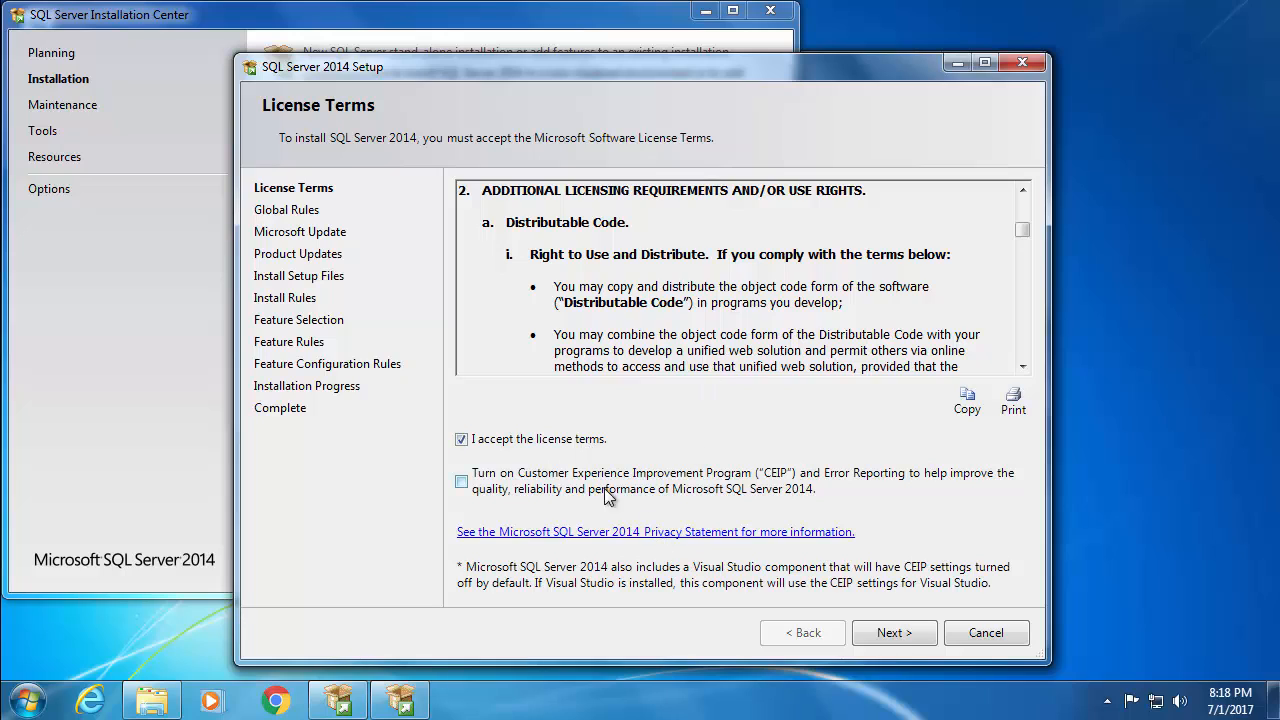
pyautogui.moveTo(788, 550)
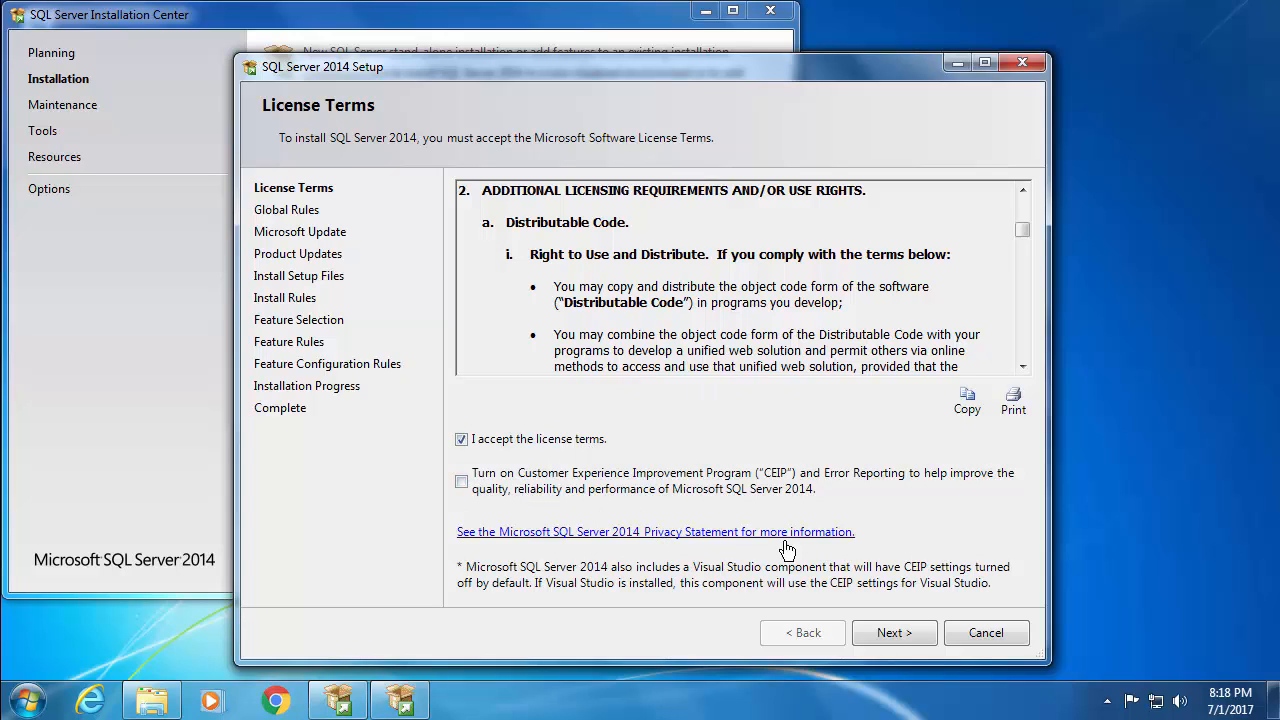
pyautogui.moveTo(893, 632)
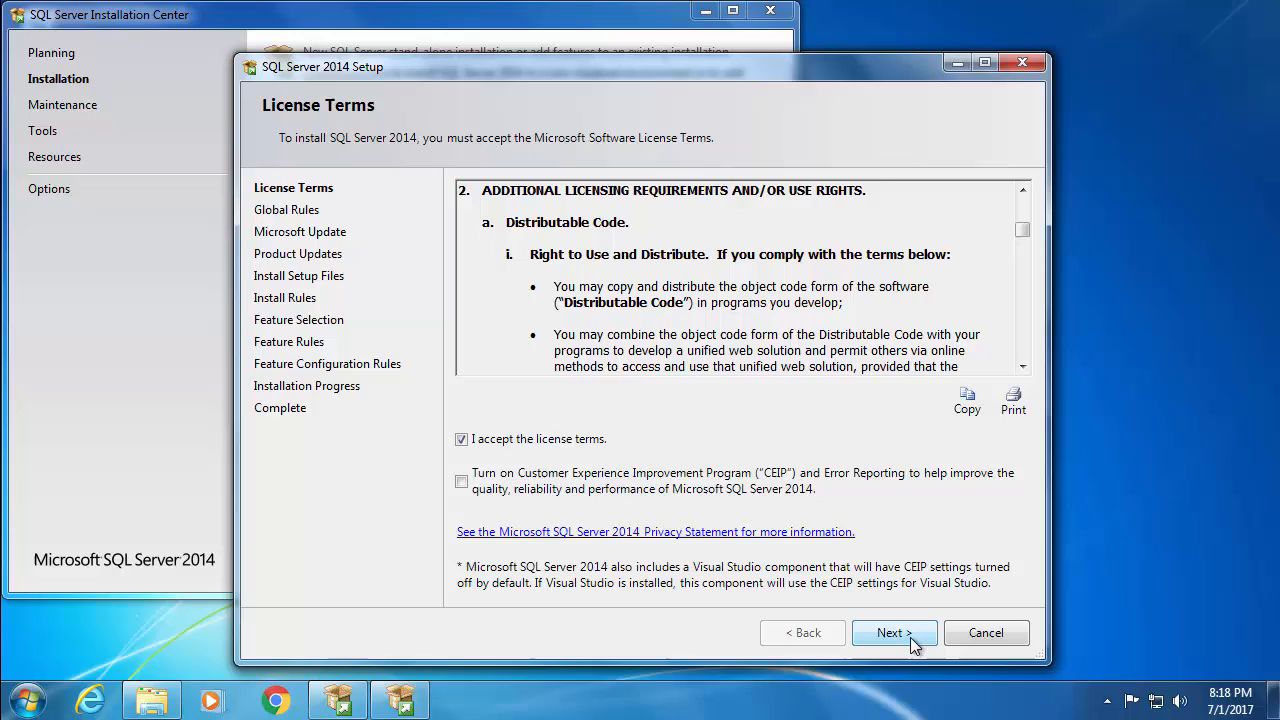
pyautogui.moveTo(865, 632)
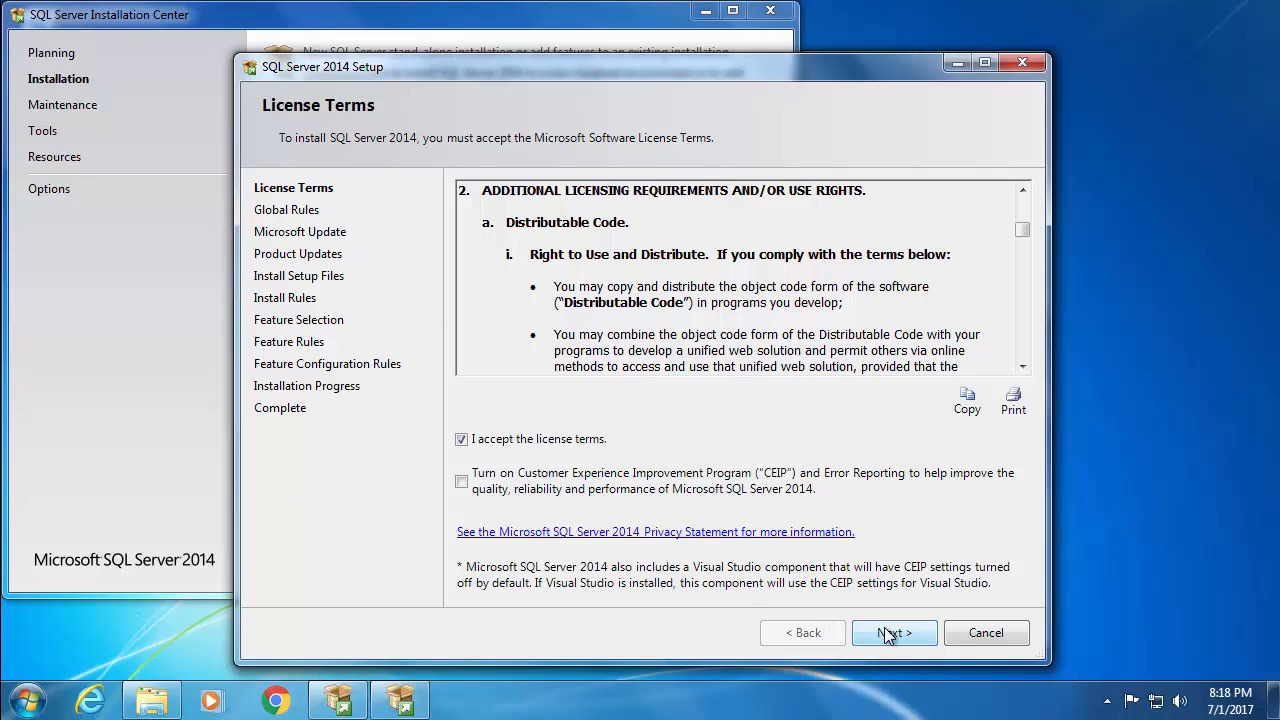
pyautogui.click(893, 632)
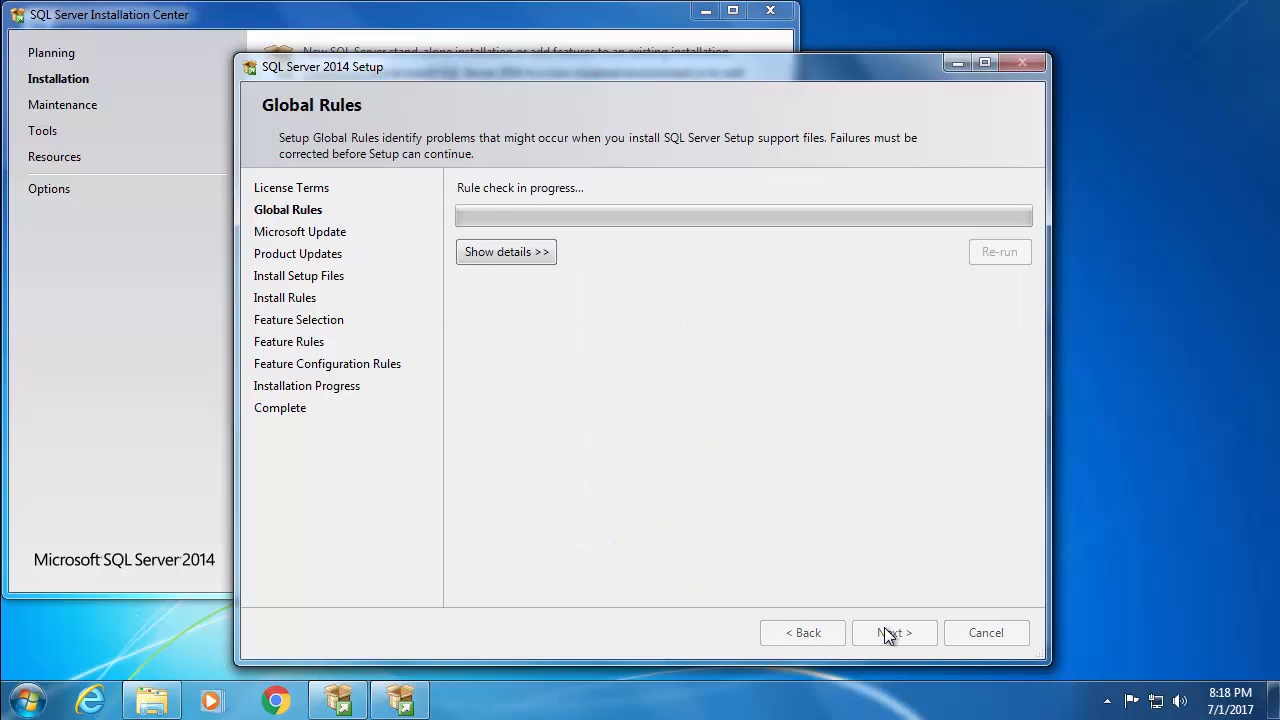
pyautogui.click(893, 632)
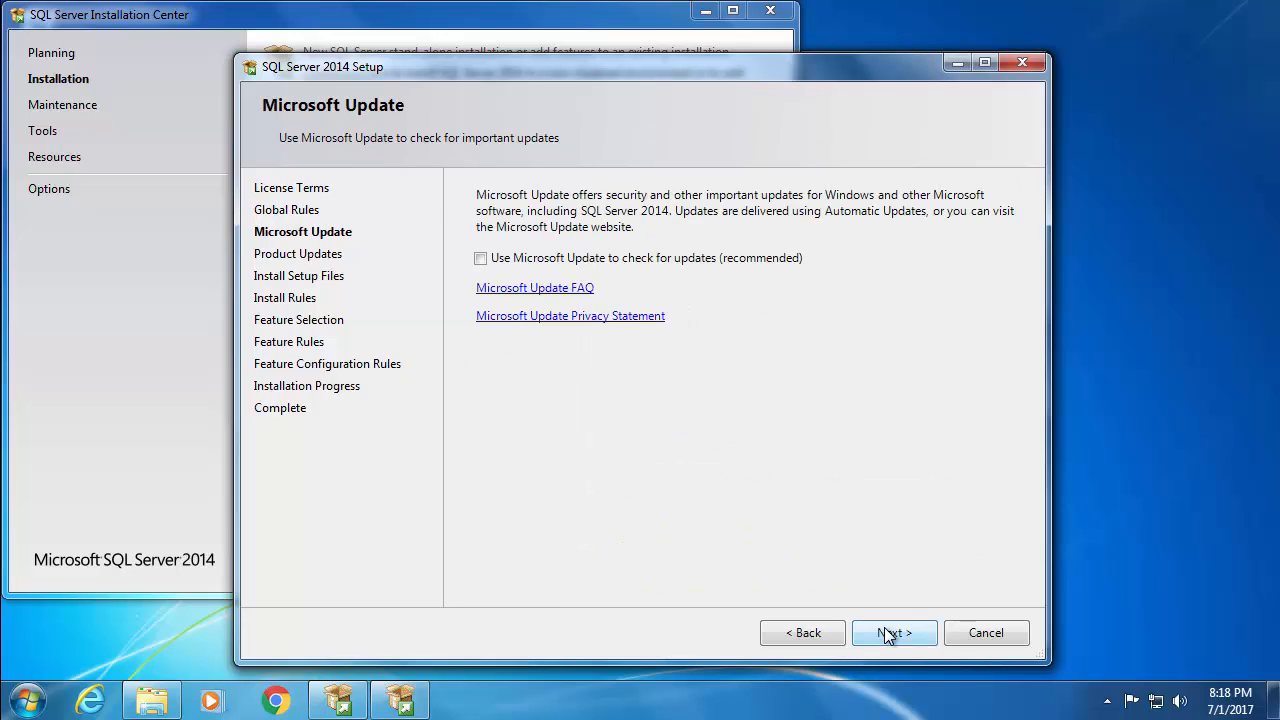
# - Enable Microsoft Update checks and keep the default feature selection
pyautogui.click(481, 258)
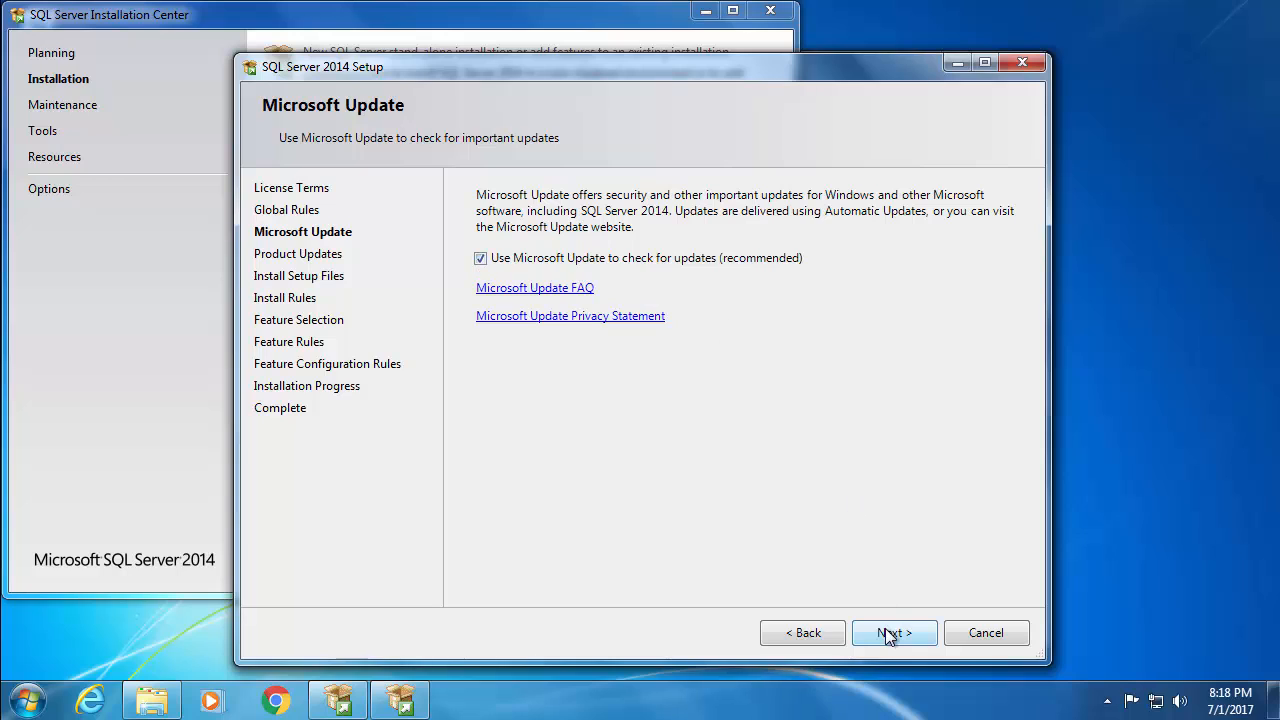
pyautogui.click(893, 632)
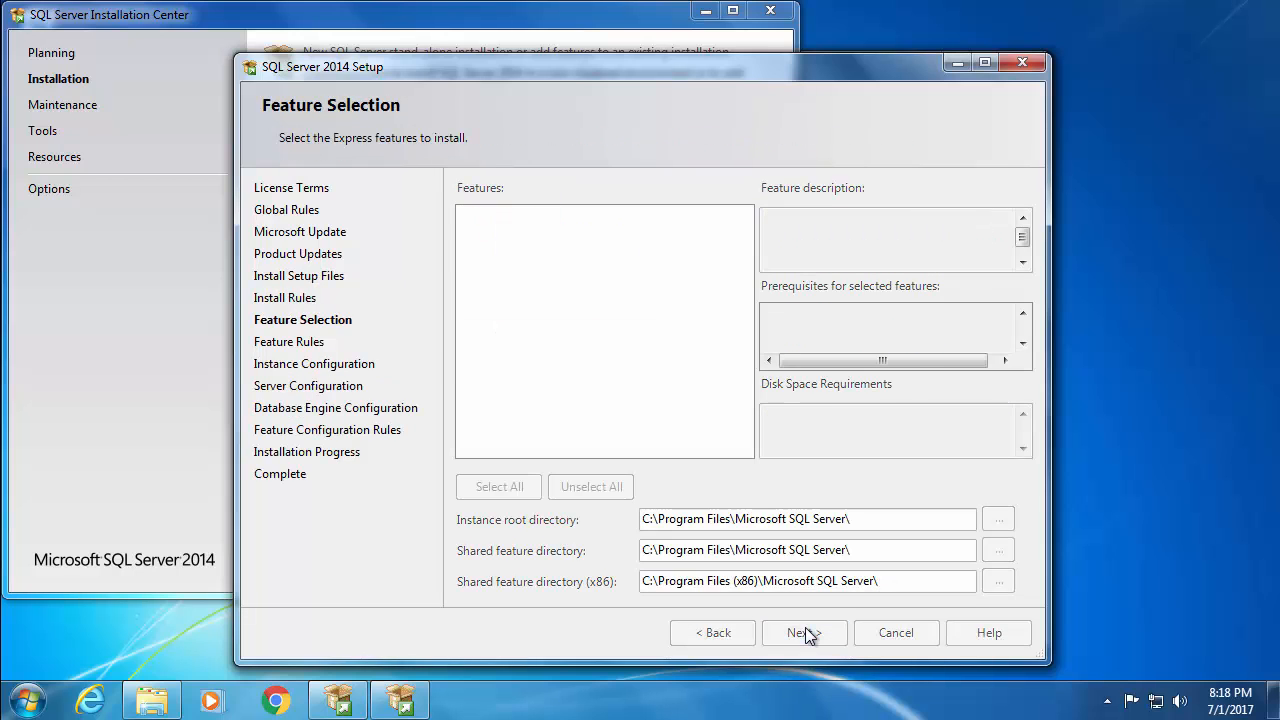
pyautogui.click(804, 632)
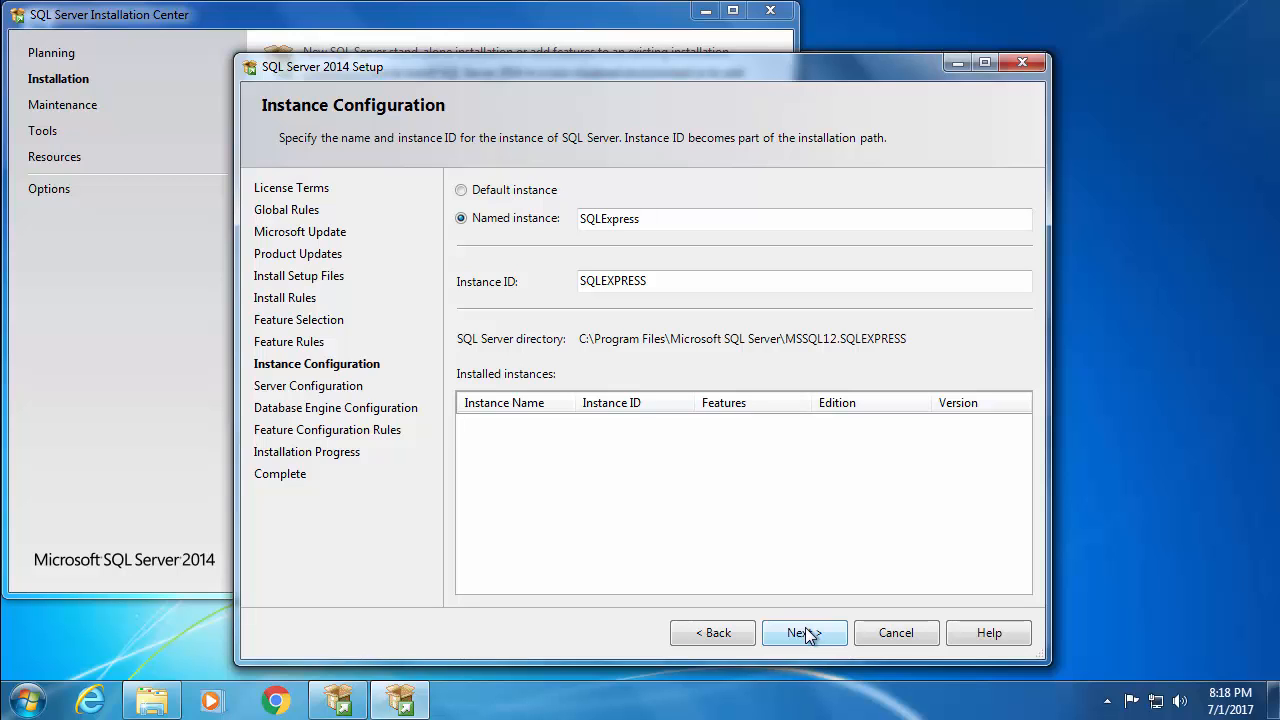
# - Keep the SQLExpress instance and set SQL Server Browser startup type to Automatic
pyautogui.click(804, 632)
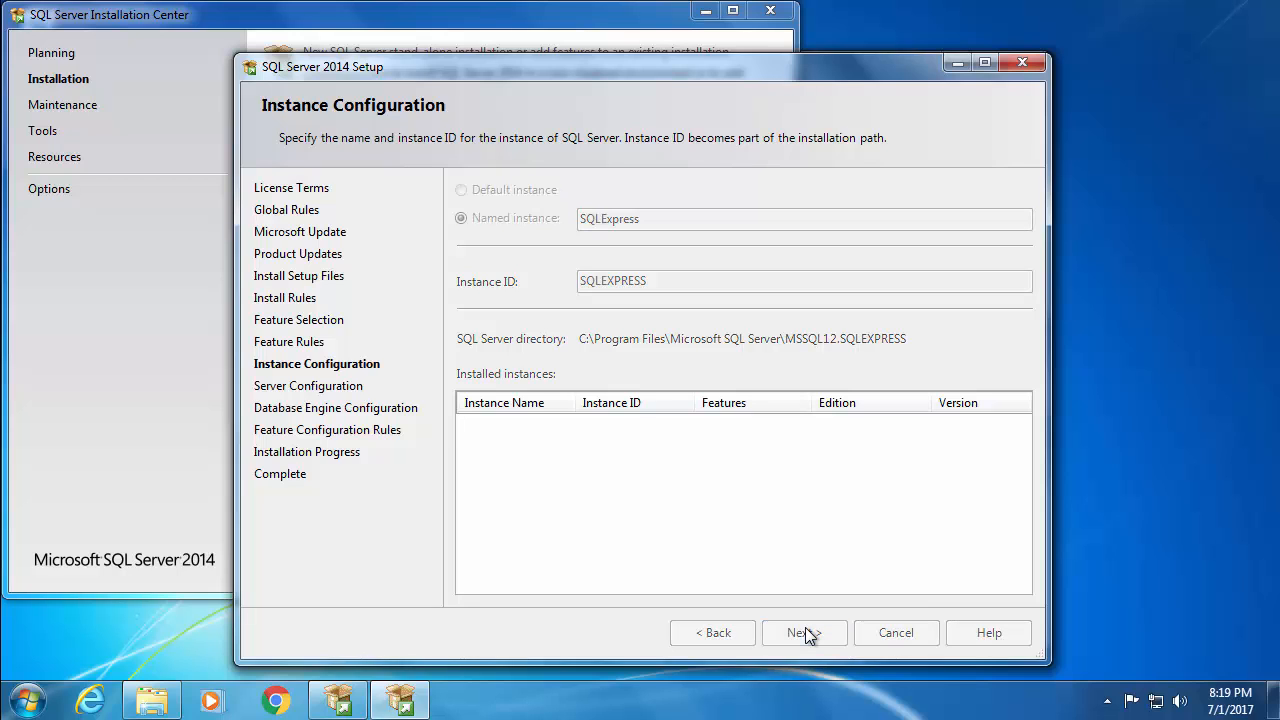
pyautogui.click(804, 632)
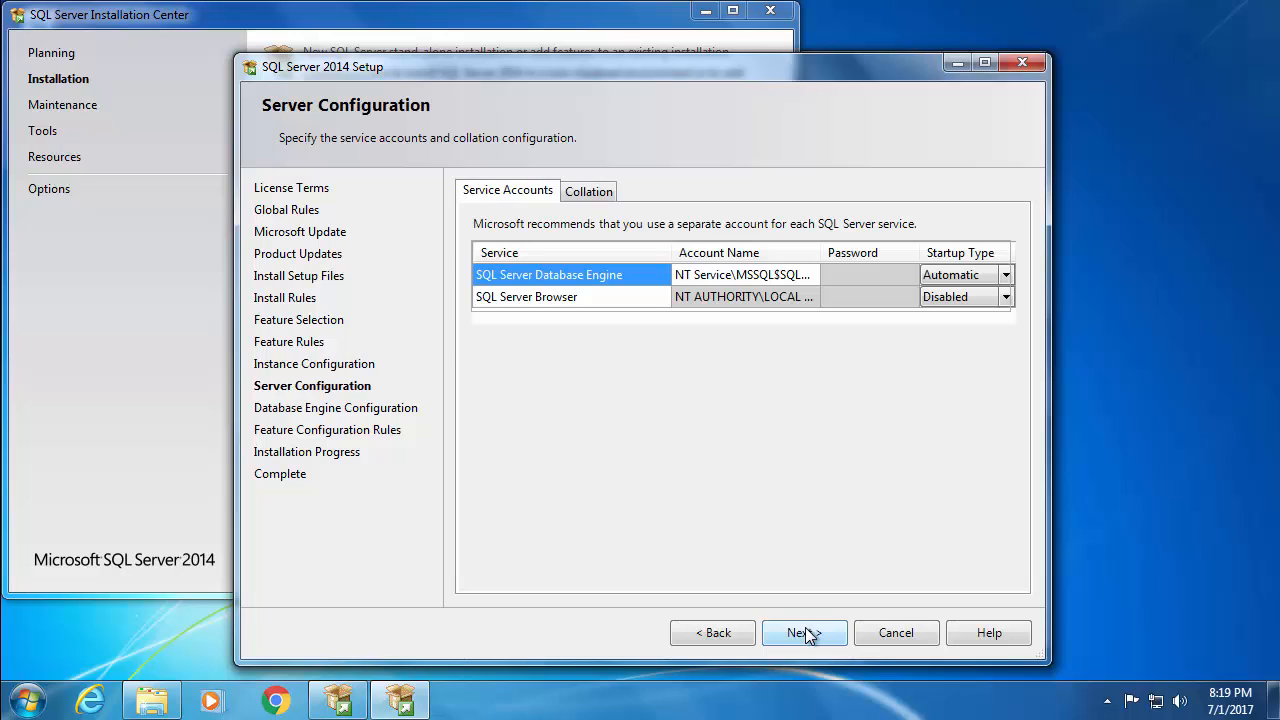
pyautogui.moveTo(547, 305)
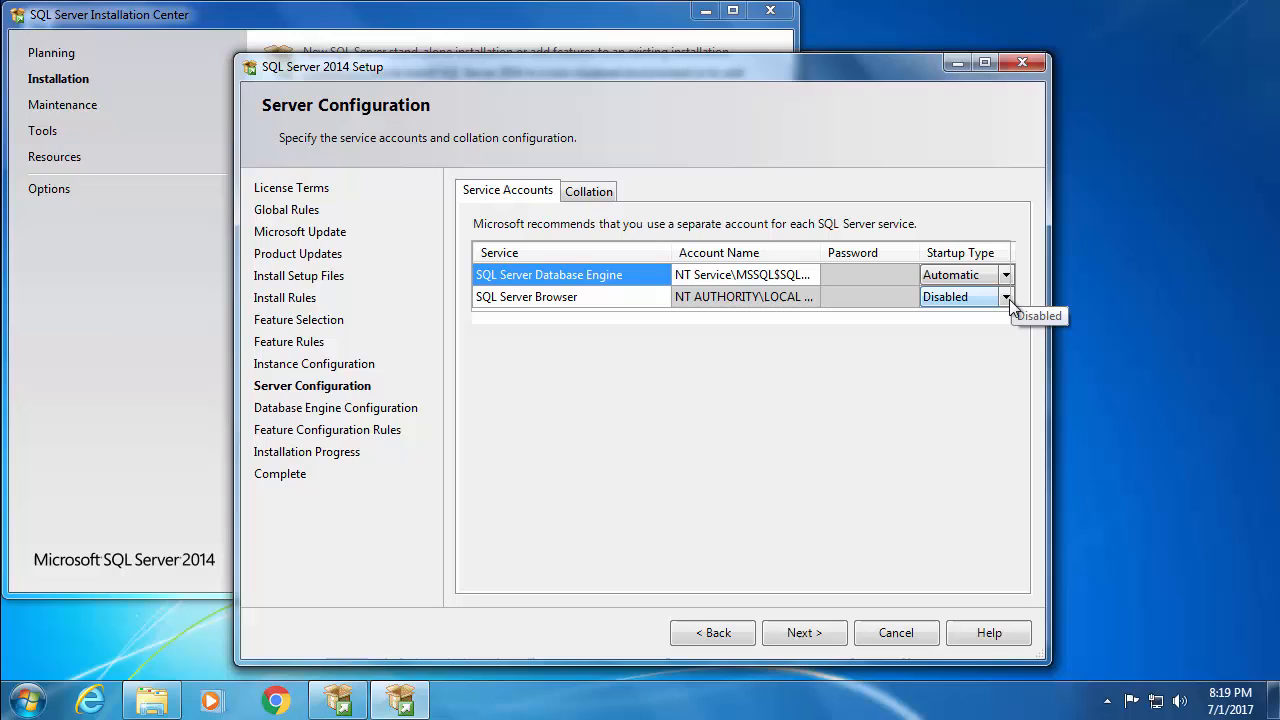
pyautogui.moveTo(903, 310)
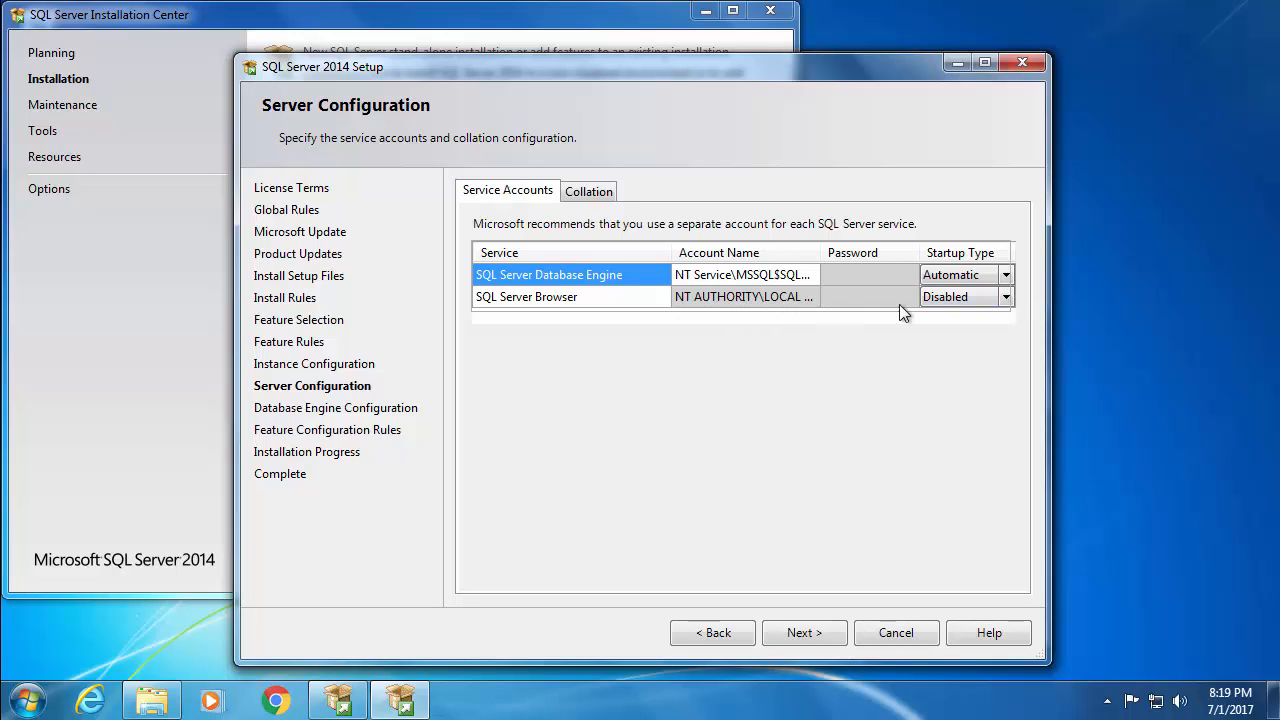
pyautogui.click(1005, 297)
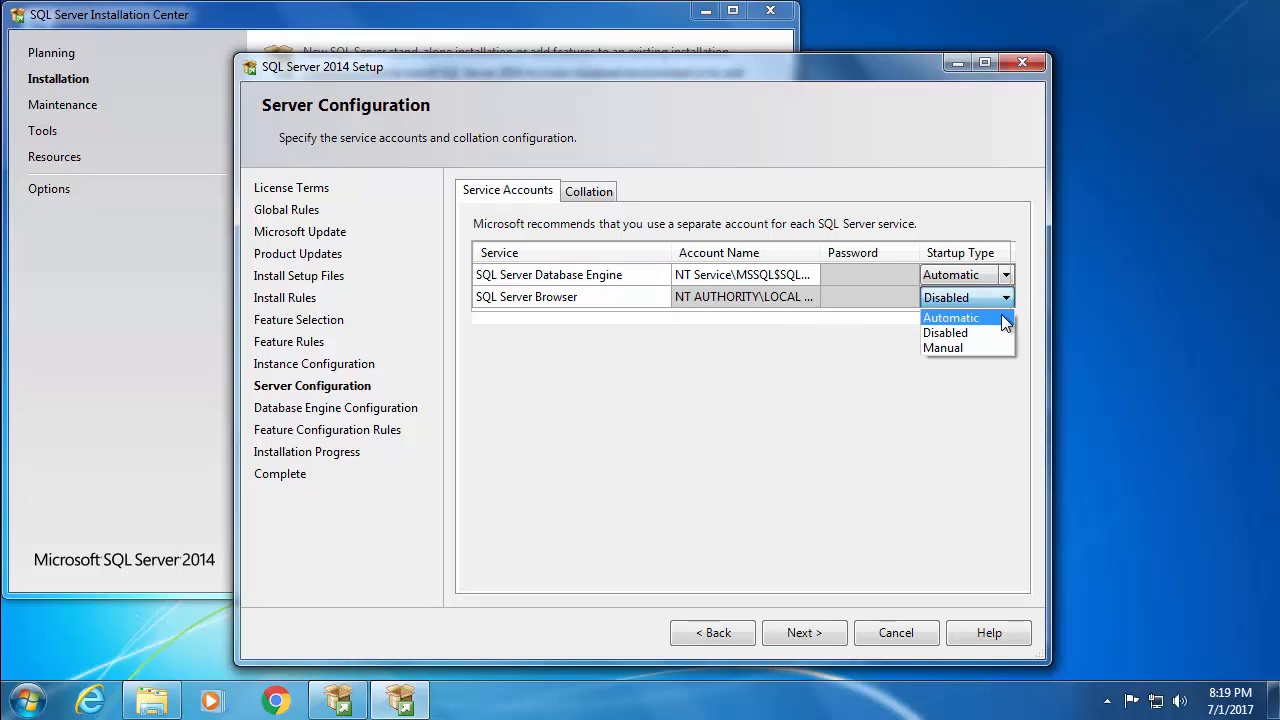
pyautogui.click(951, 317)
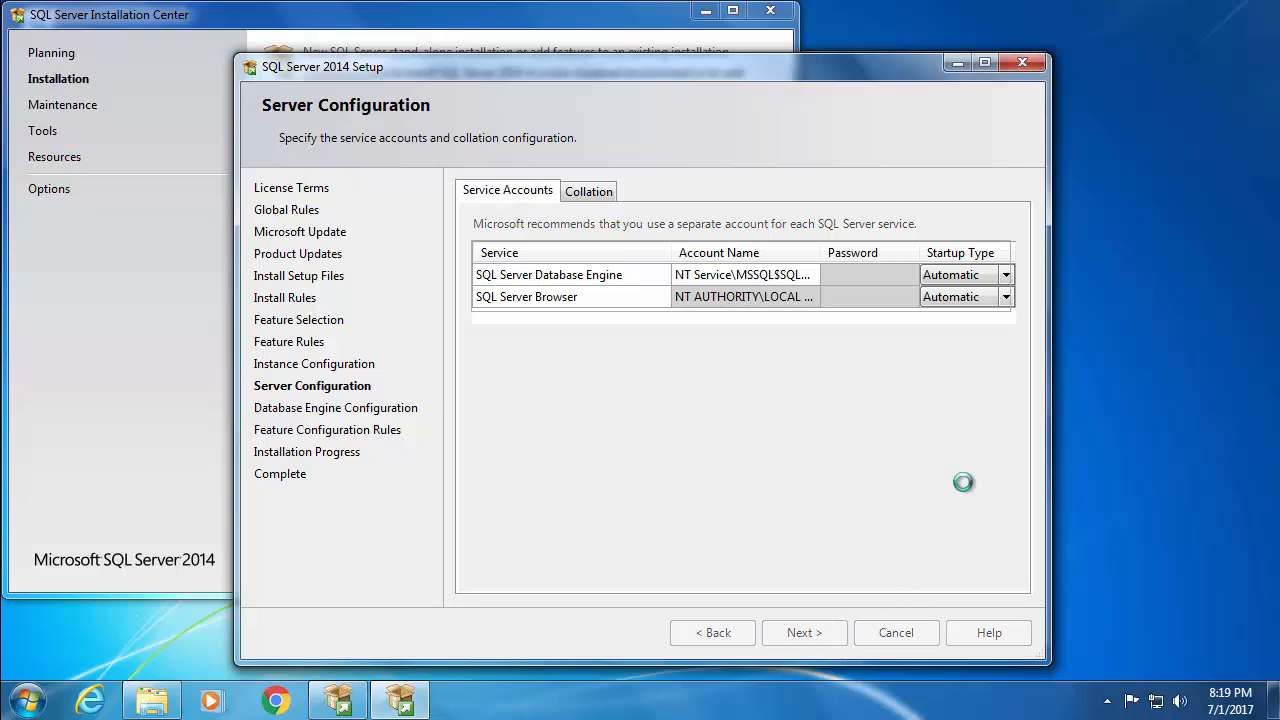
# - Keep default Database Engine settings, install all features, and close the finished wizard
pyautogui.click(804, 632)
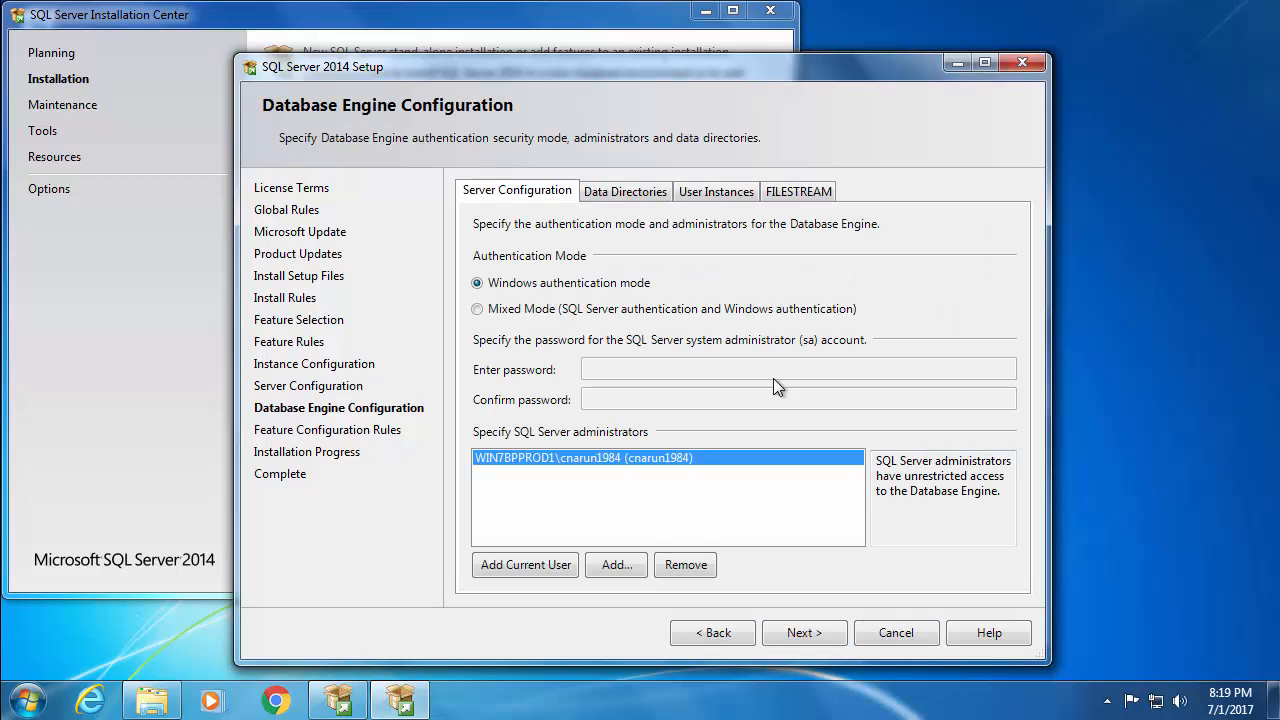
pyautogui.moveTo(724, 401)
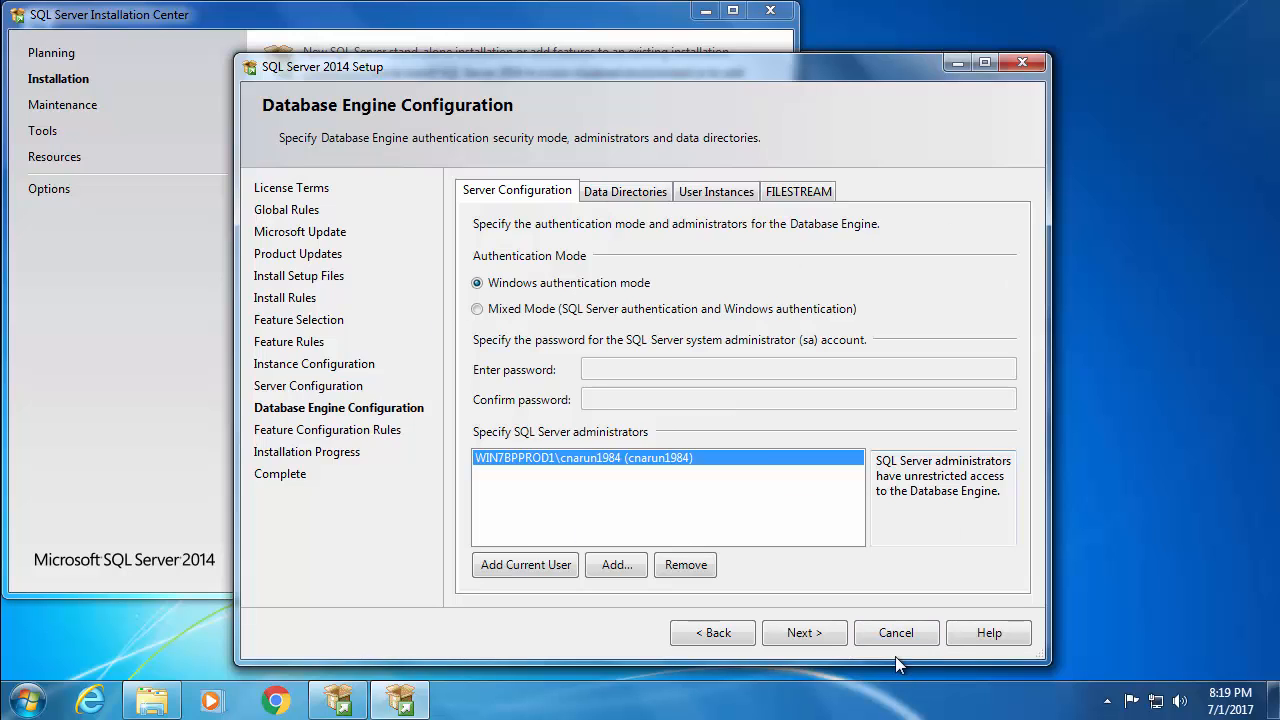
pyautogui.click(804, 632)
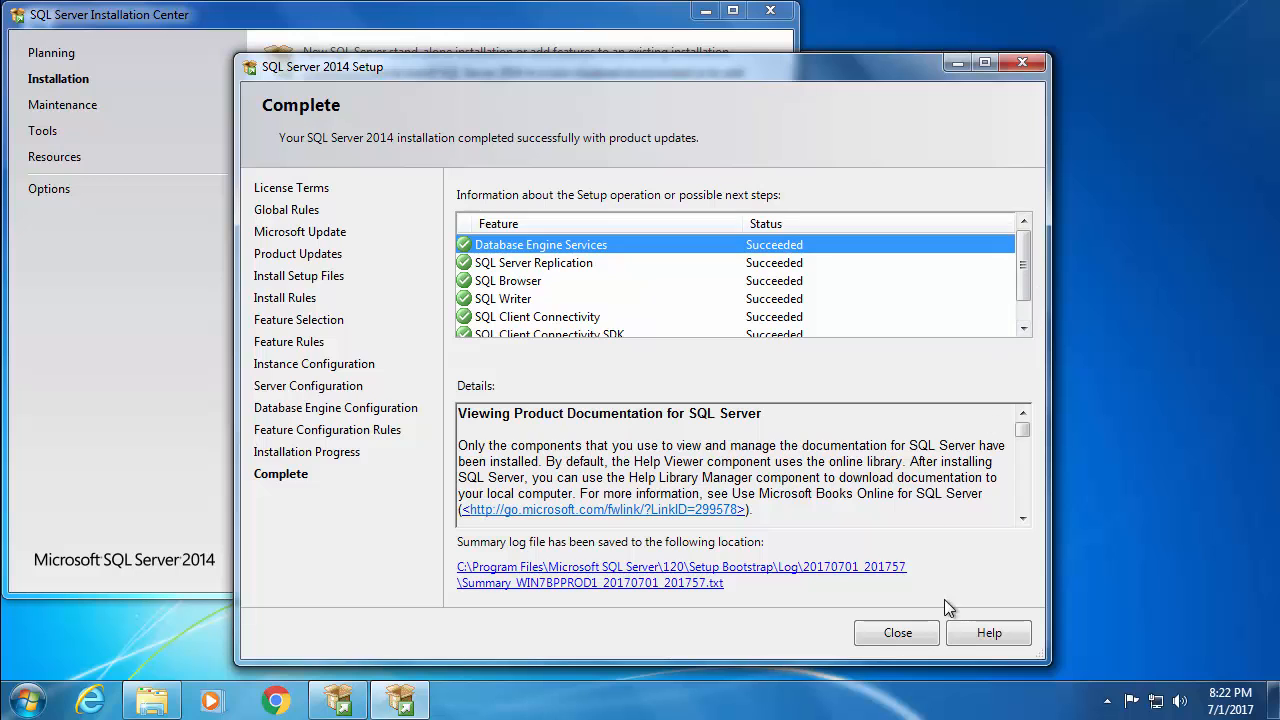
pyautogui.click(897, 632)
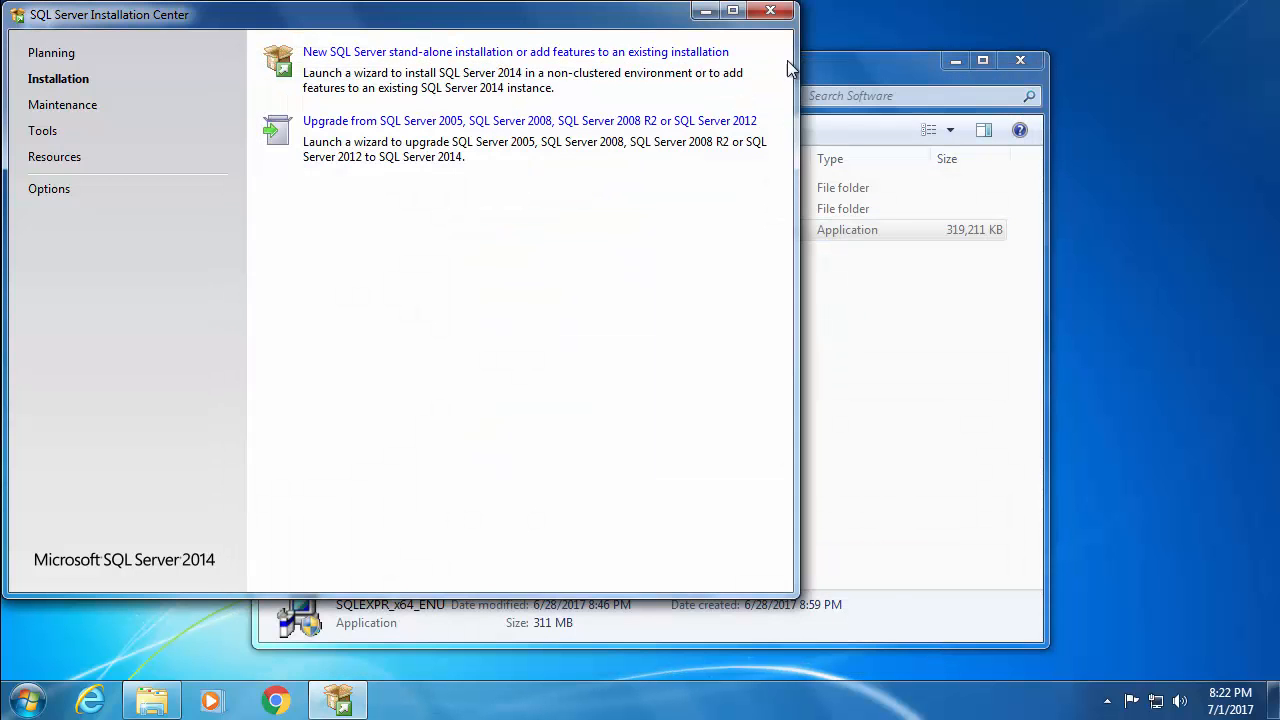